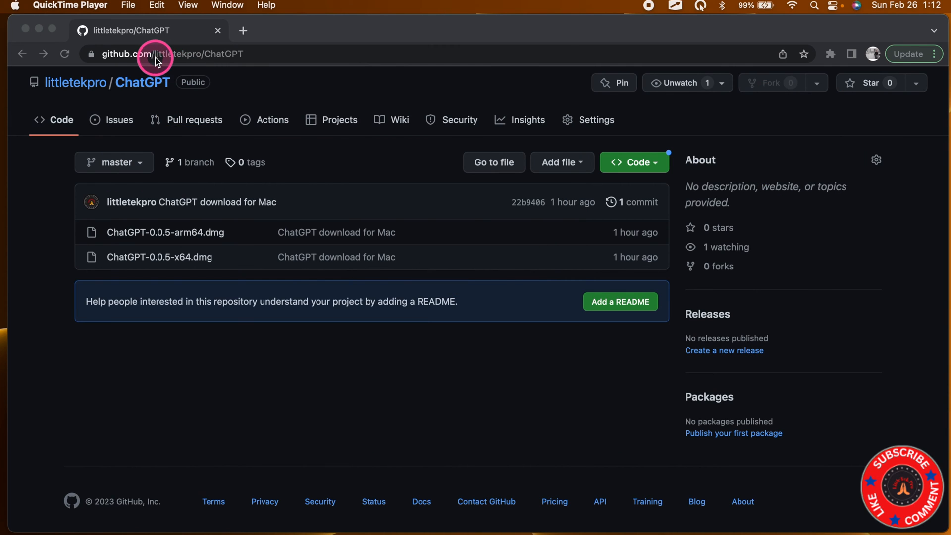
mouse_move(168, 303)
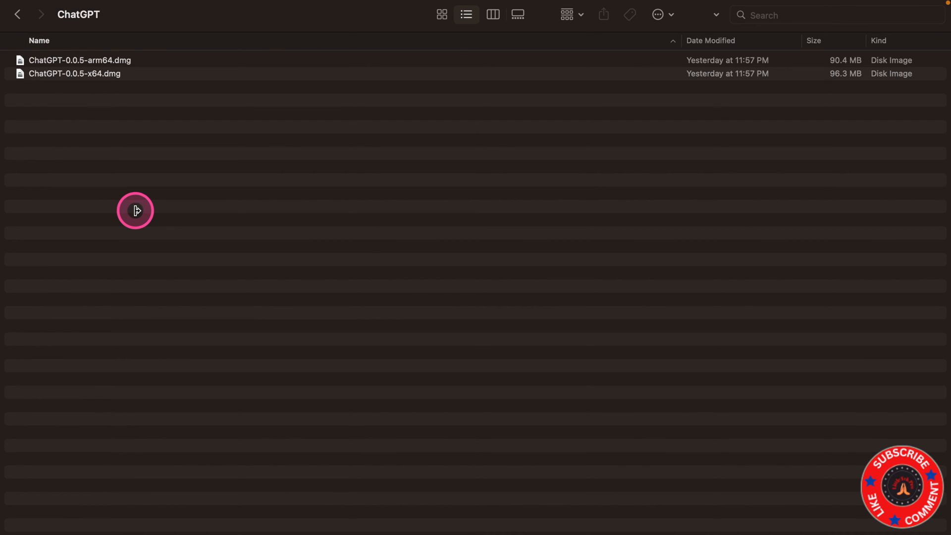
mouse_move(111, 119)
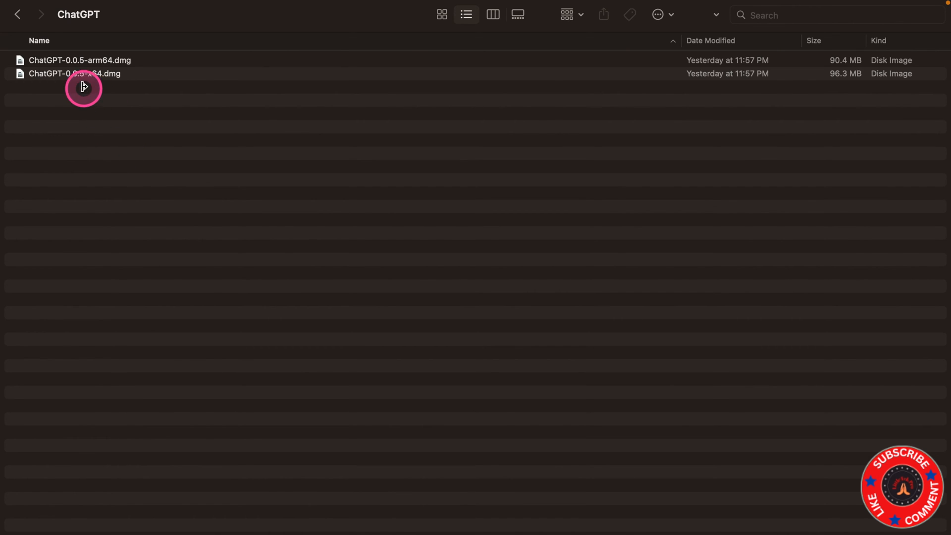
mouse_move(111, 85)
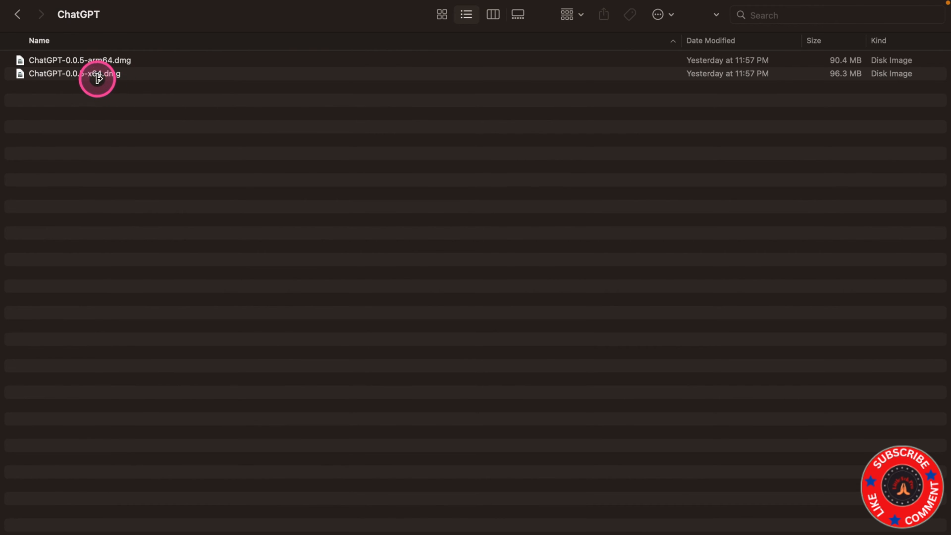
- Mount ChatGPT-0.0.5-x64.dmg from the Finder ChatGPT folder
double_click(75, 73)
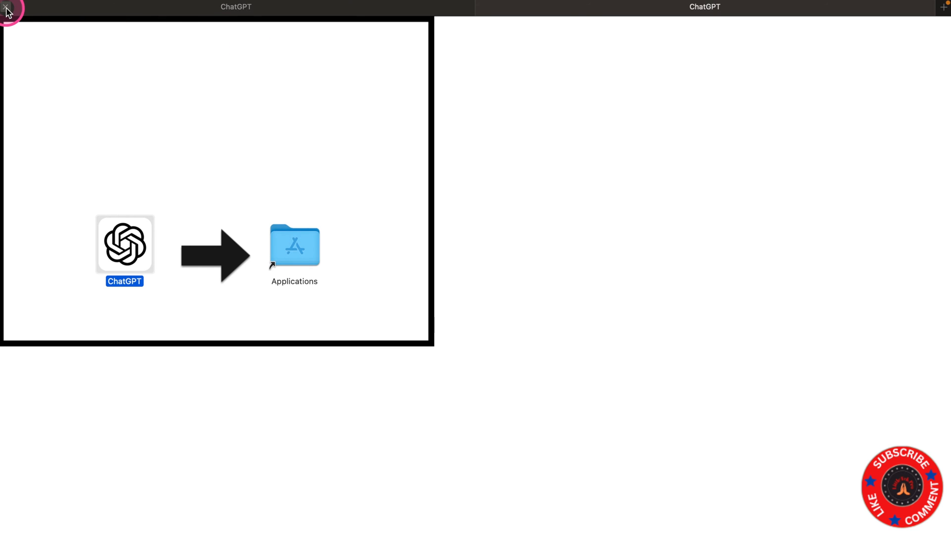
- Search Spotlight for 'chatGPT' and launch the ChatGPT application
key(cmd+space)
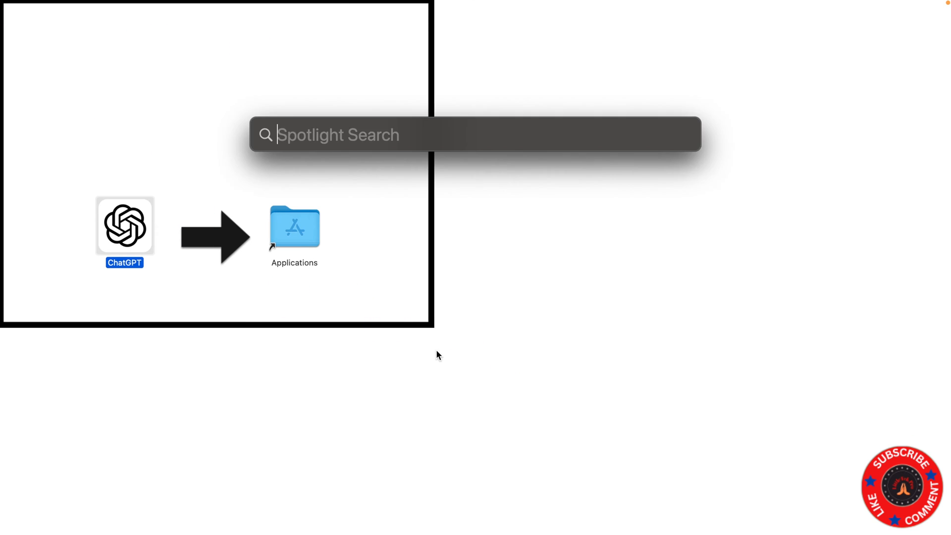
click(436, 351)
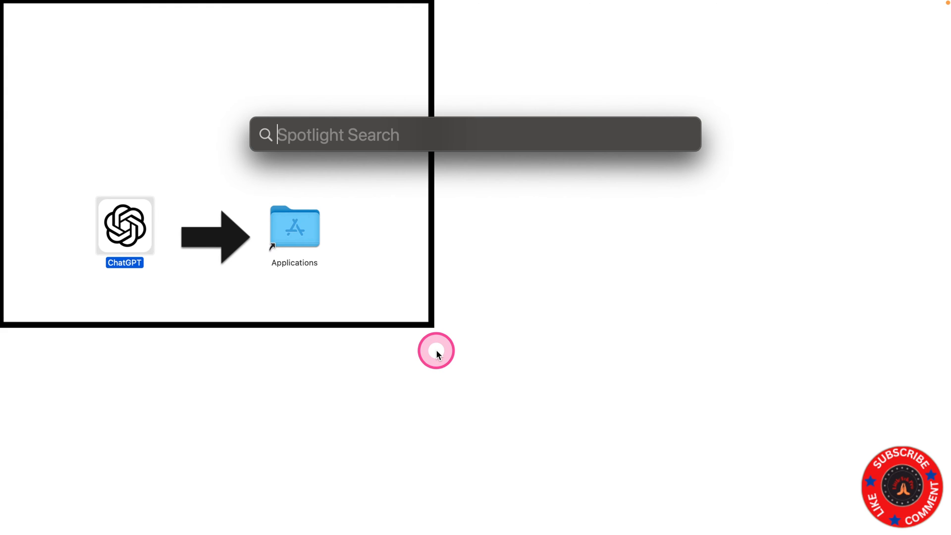
text(chatGPT)
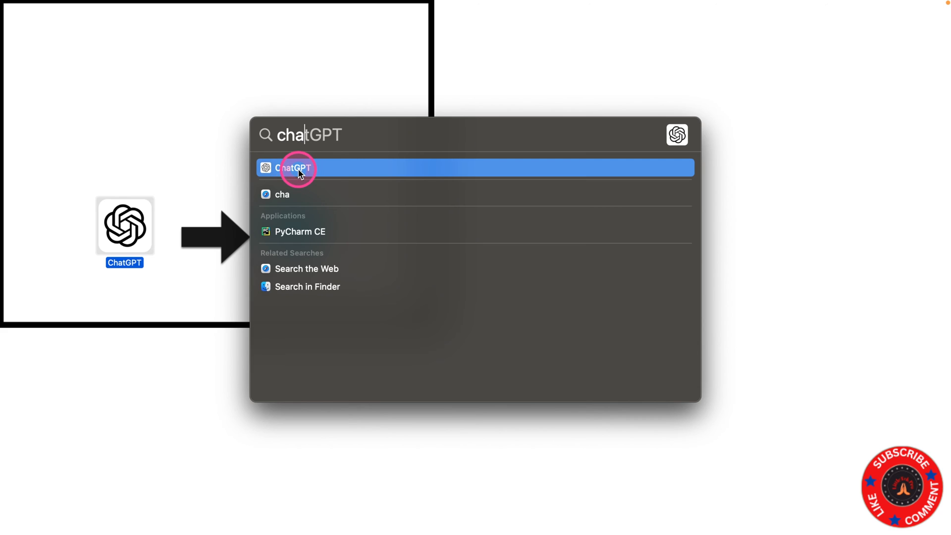
click(292, 168)
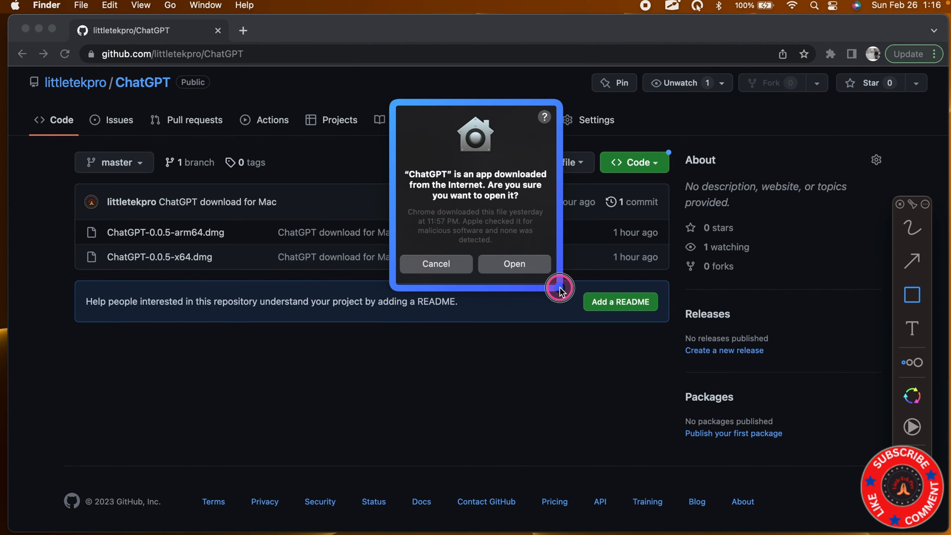
mouse_move(549, 280)
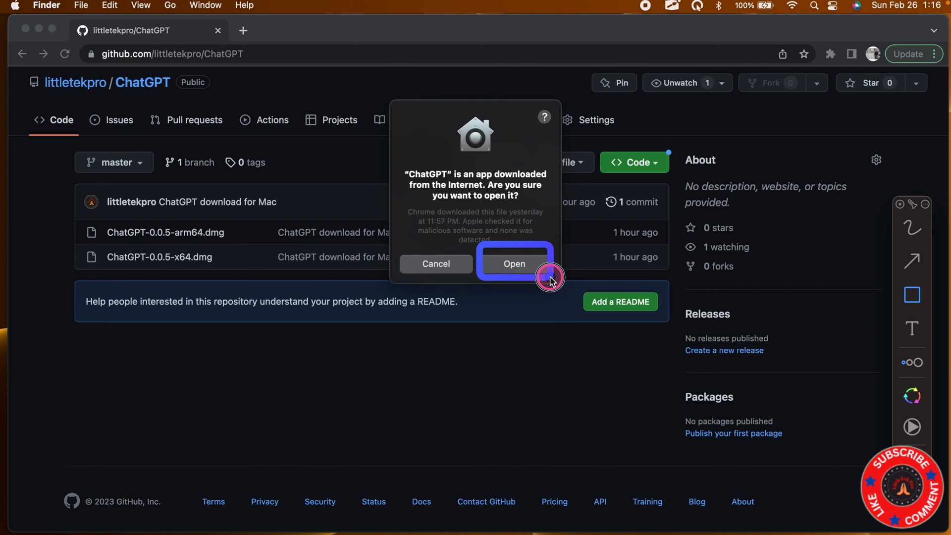
- Approve opening the internet-downloaded ChatGPT app in the Gatekeeper warning
click(514, 263)
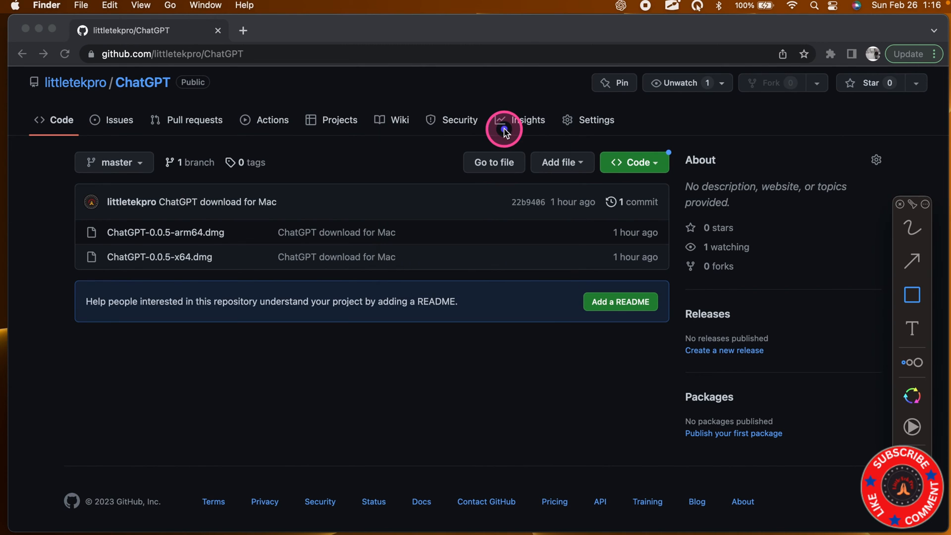
mouse_move(628, 8)
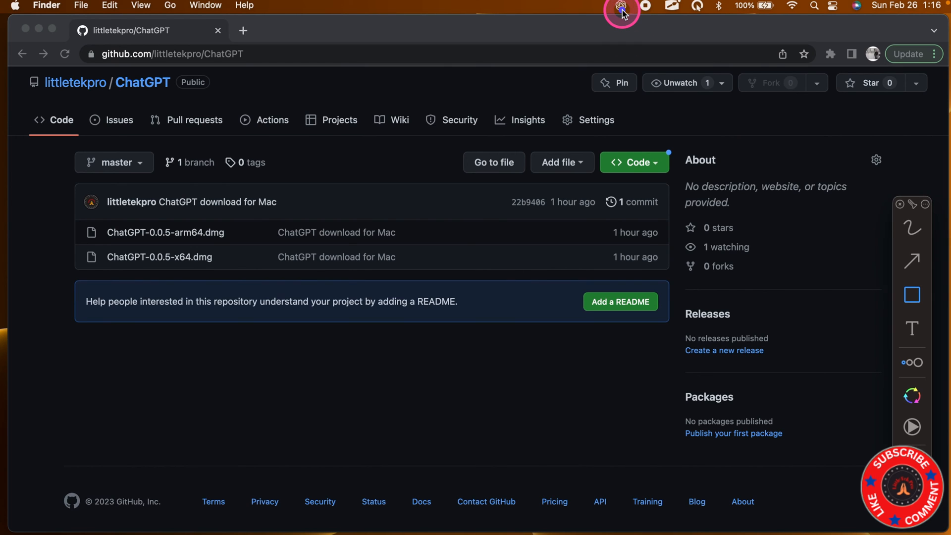
- Log in to the OpenAI account by email from the ChatGPT menu bar window
click(619, 5)
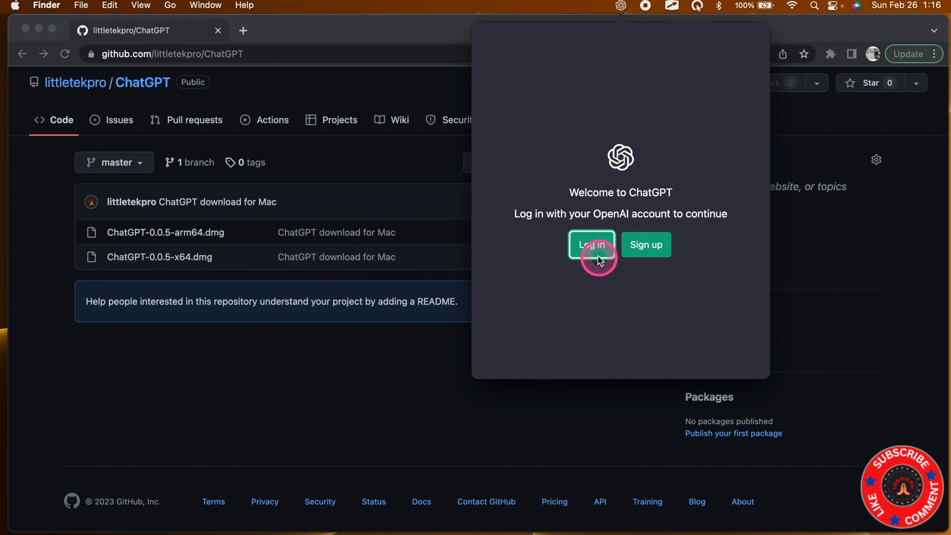
click(592, 244)
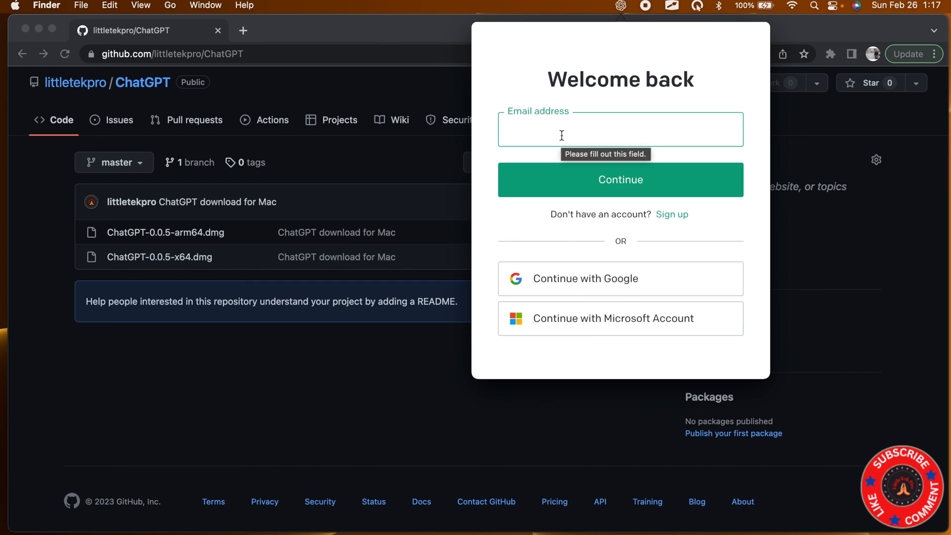
click(532, 122)
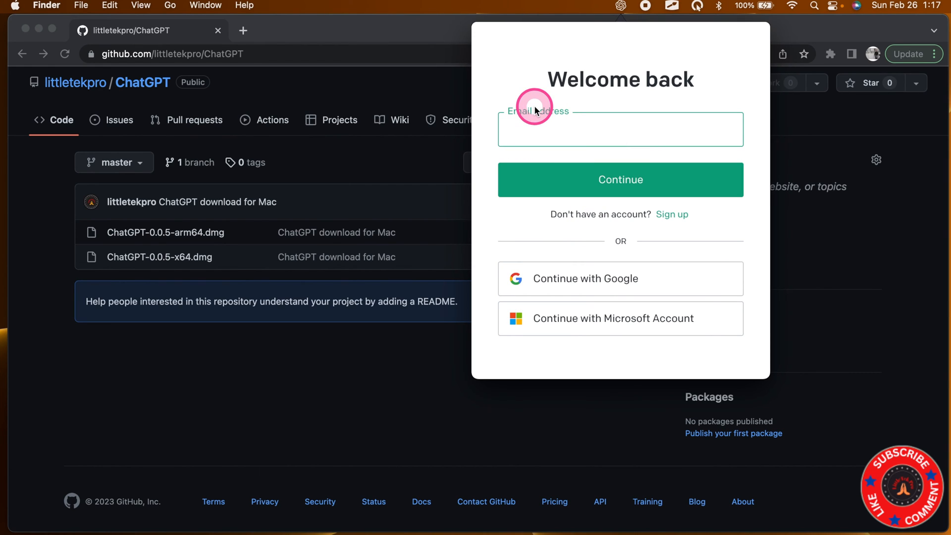
click(619, 130)
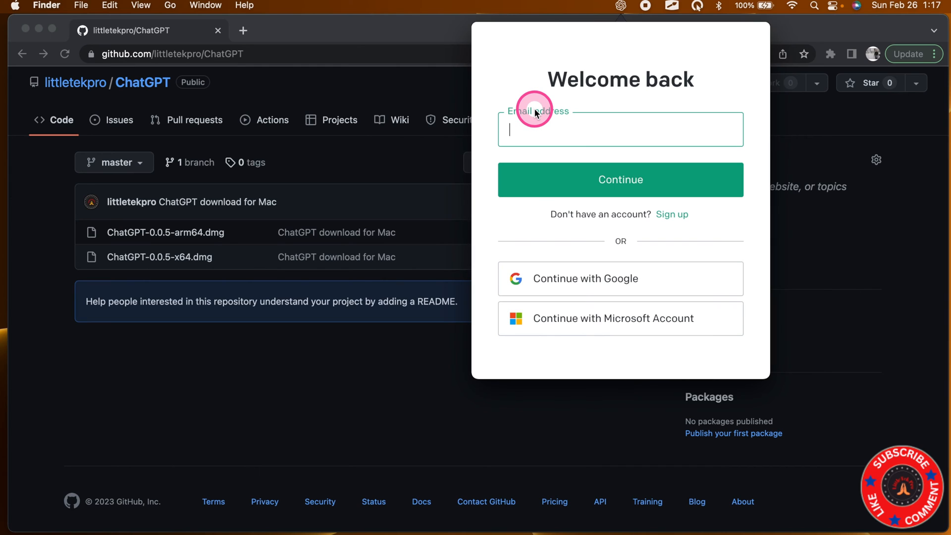
click(535, 112)
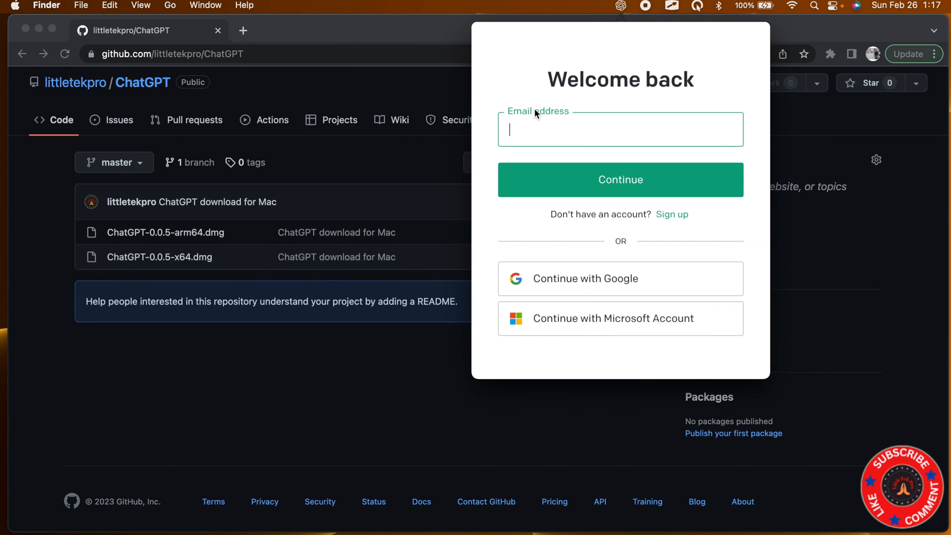
click(541, 129)
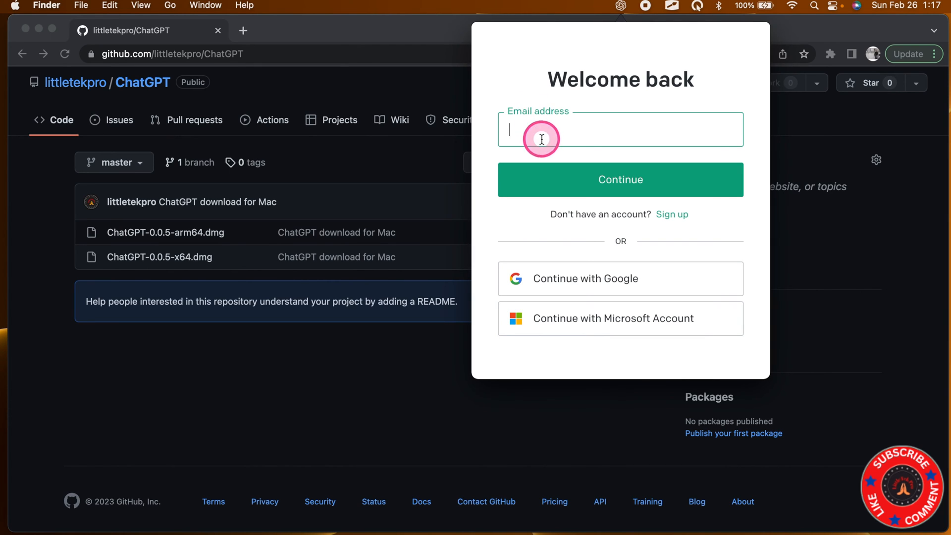
click(619, 179)
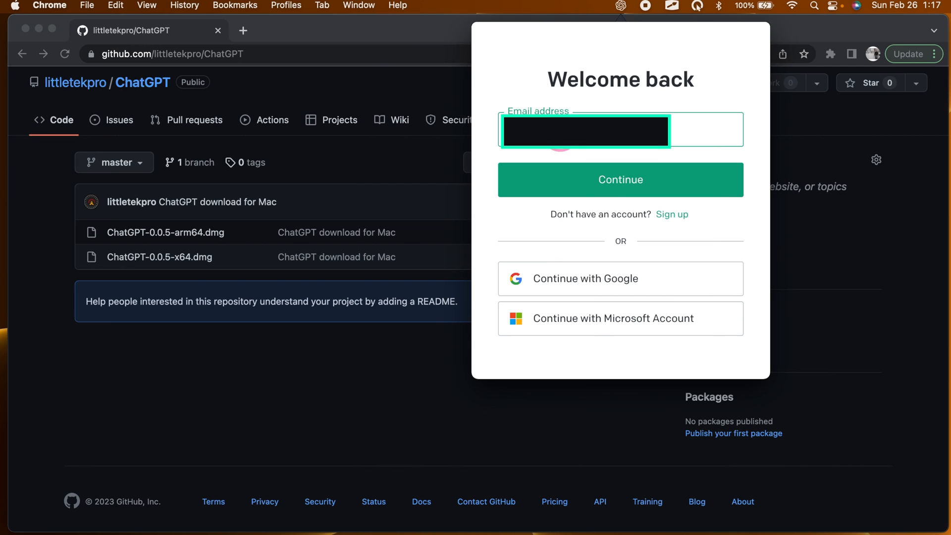
click(620, 179)
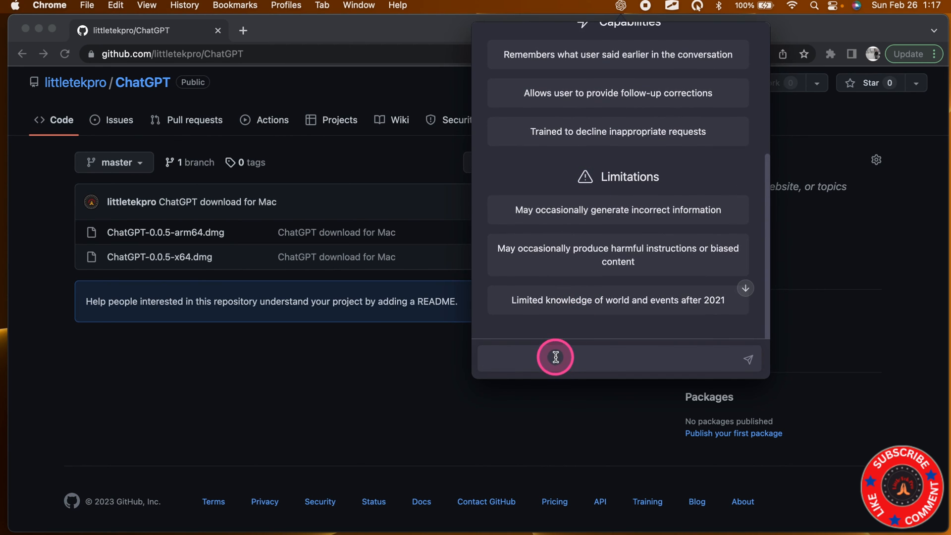
- Ask ChatGPT 'Write me the bubble sort algorithm', then hide the menu bar window
click(555, 357)
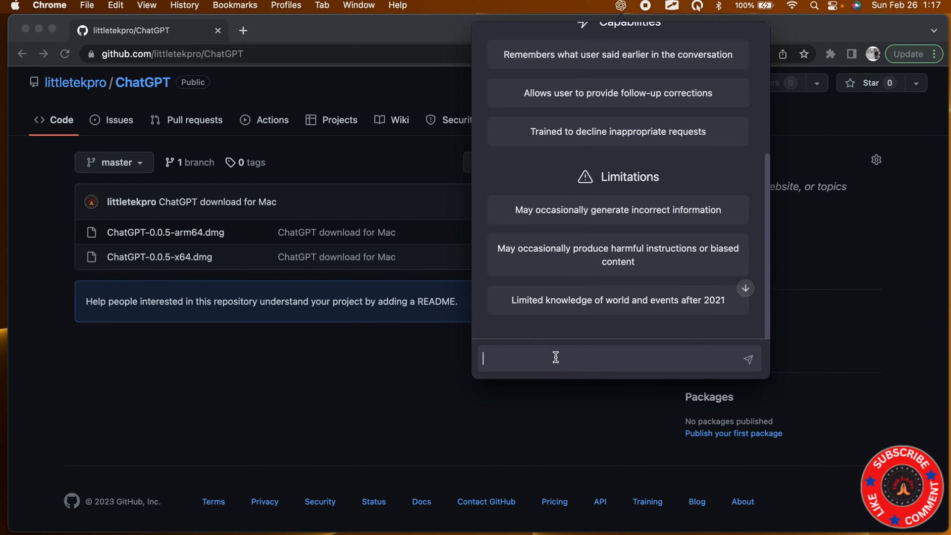
text(Write me the bubble sort algorithm)
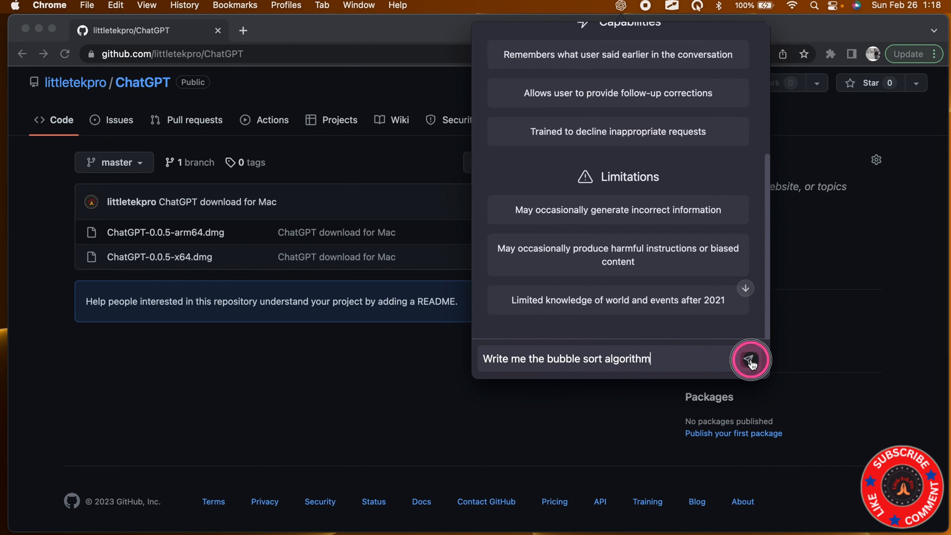
click(751, 359)
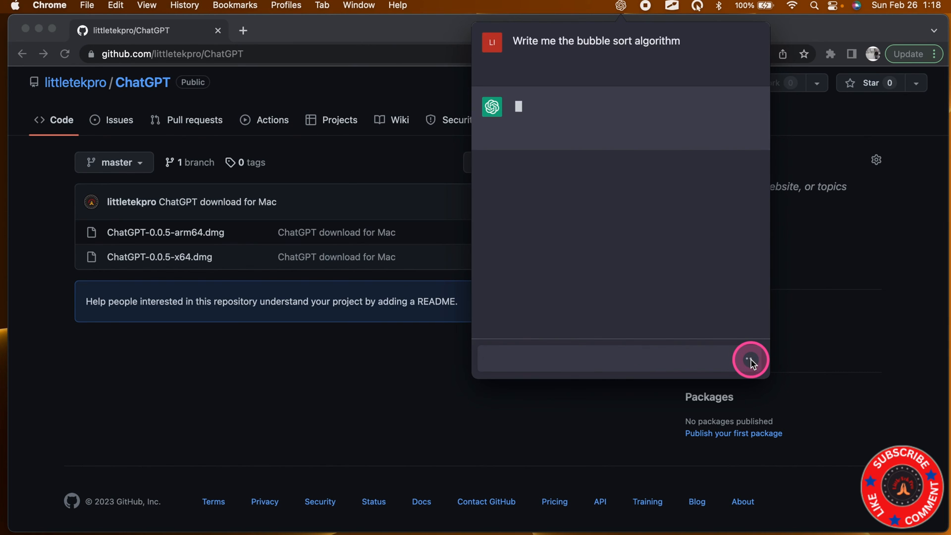
click(751, 360)
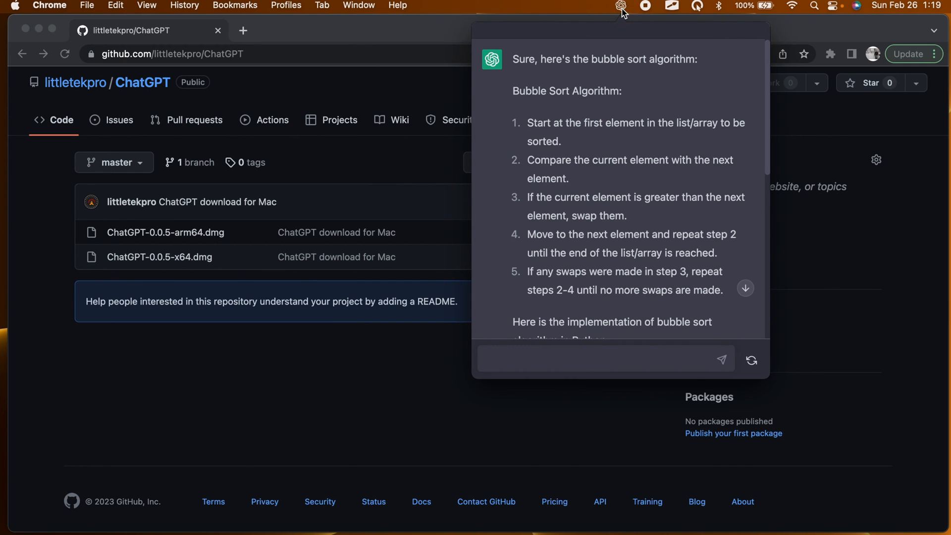
click(620, 6)
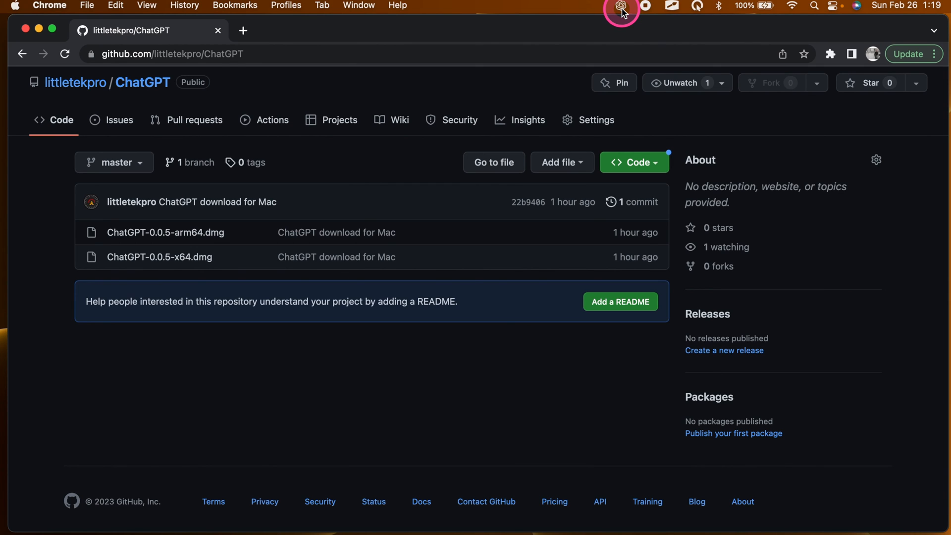
- Bring the ChatGPT window back with Cmd+Shift+G, showing the bubble sort conversation
key(cmd+shift+g)
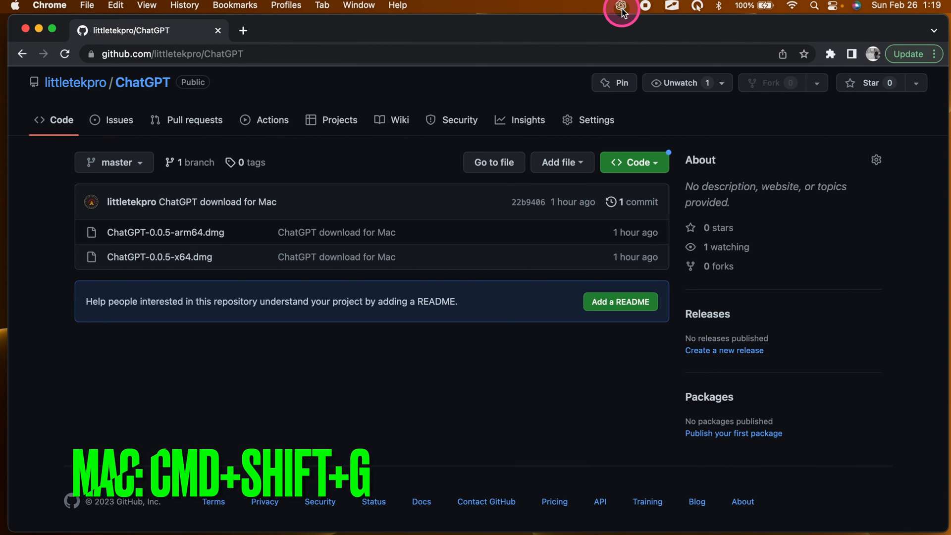
click(620, 6)
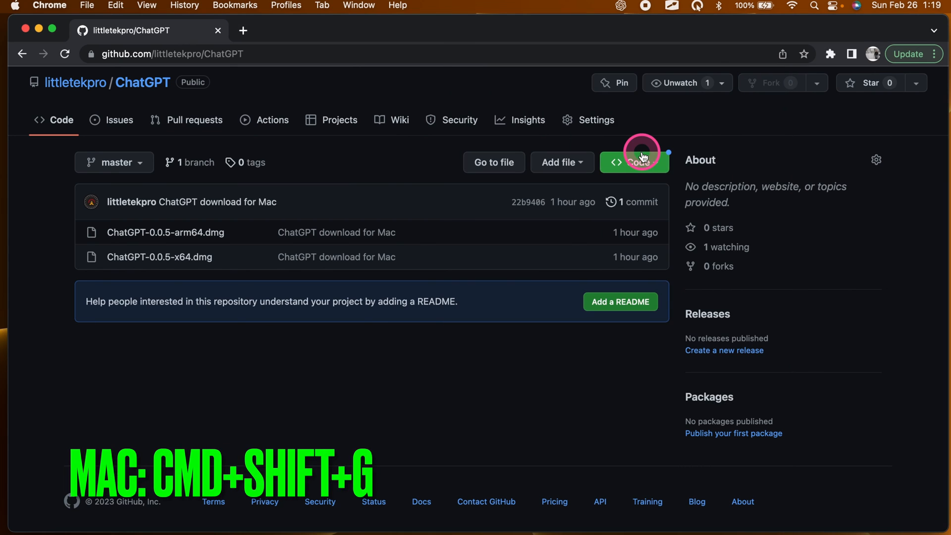
click(620, 6)
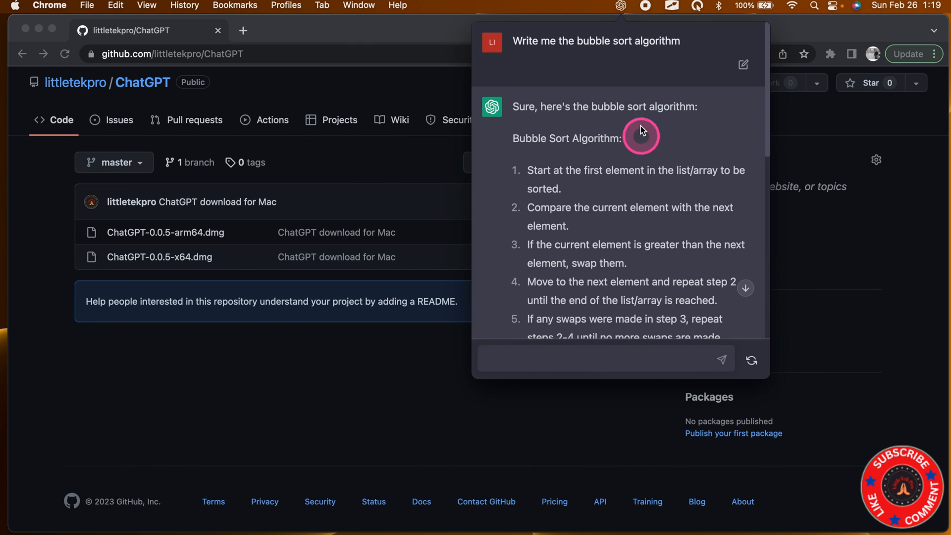
- Open ChatGPT in Safari using the menu bar icon's Open in browser option
click(621, 5)
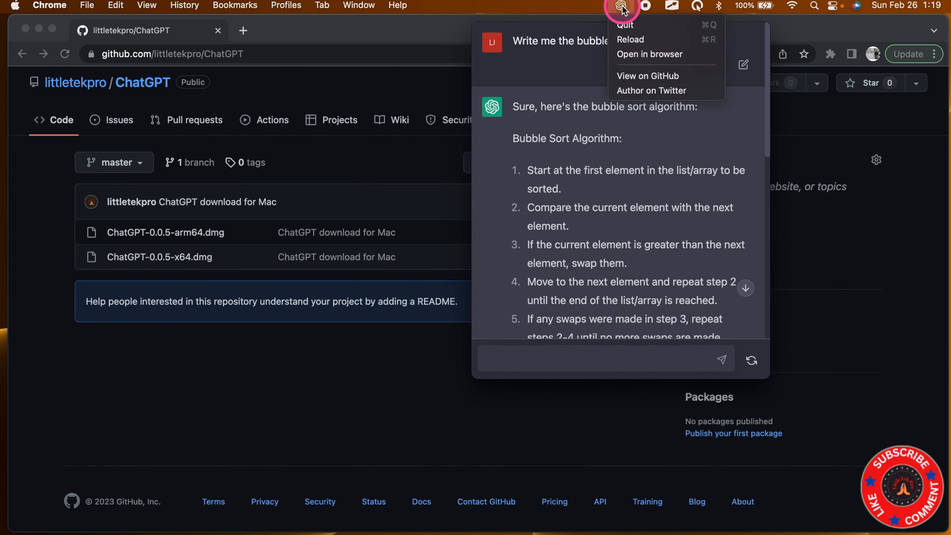
mouse_move(637, 54)
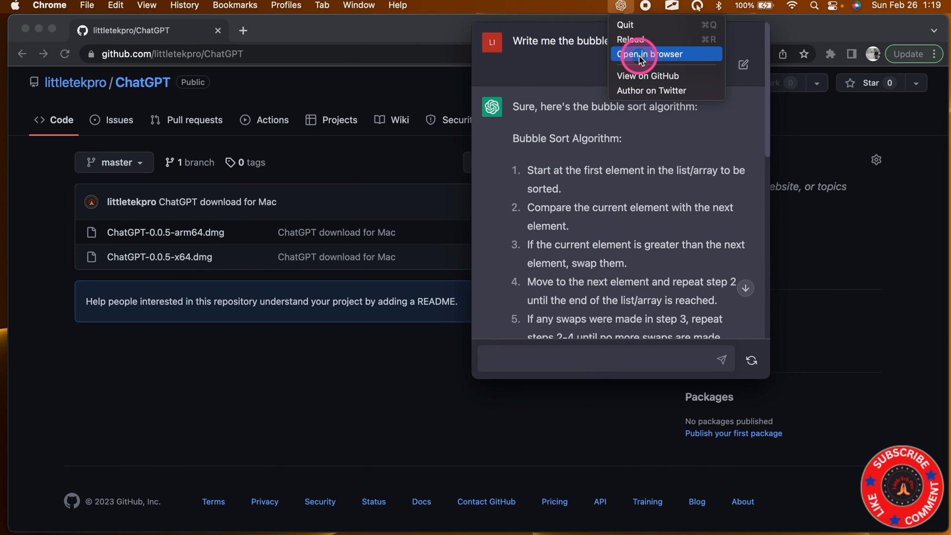
click(649, 54)
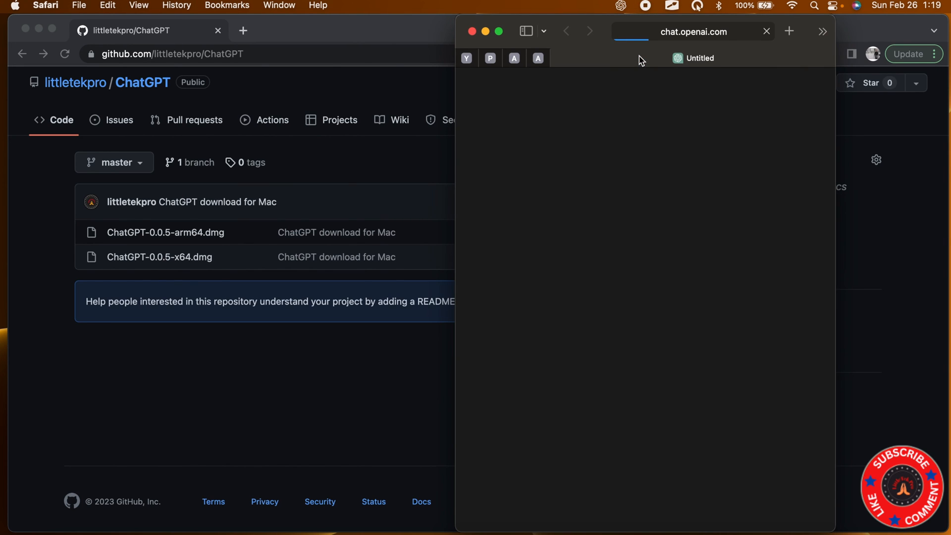